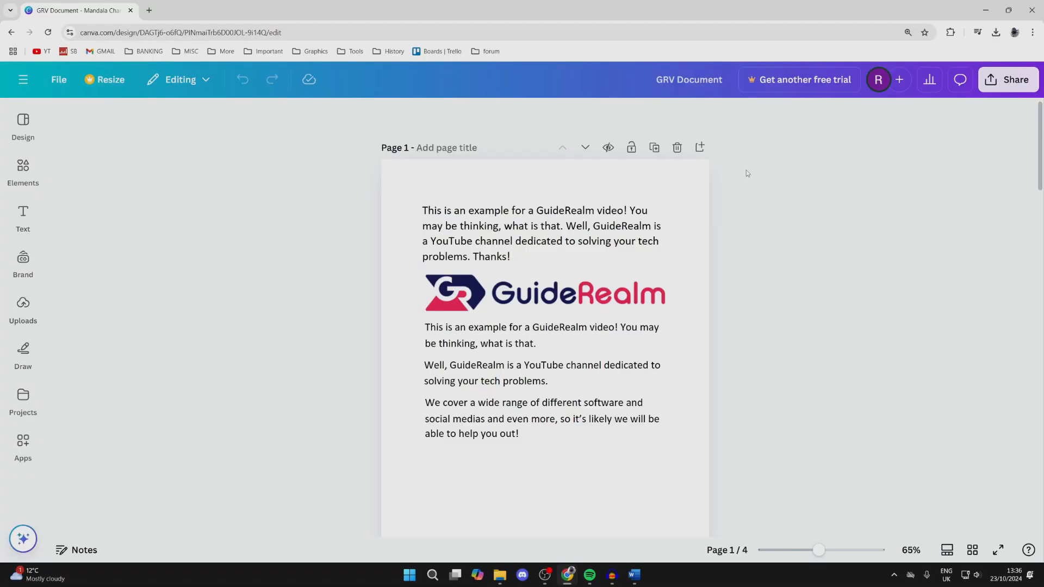
pyautogui.moveTo(741, 176)
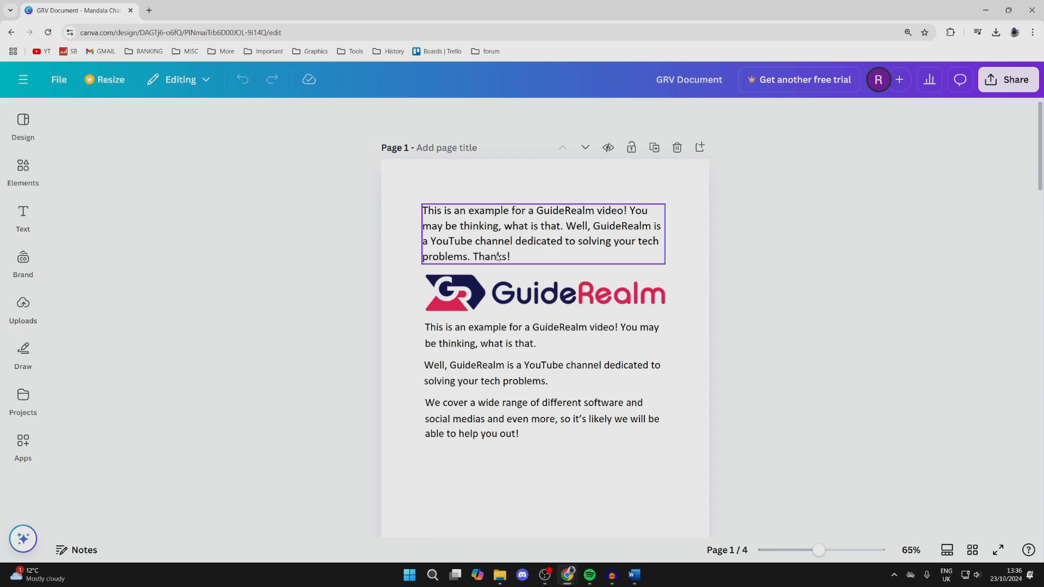
# - Download the GuideRealm design from Canva with PDF Standard as the file type
pyautogui.click(830, 287)
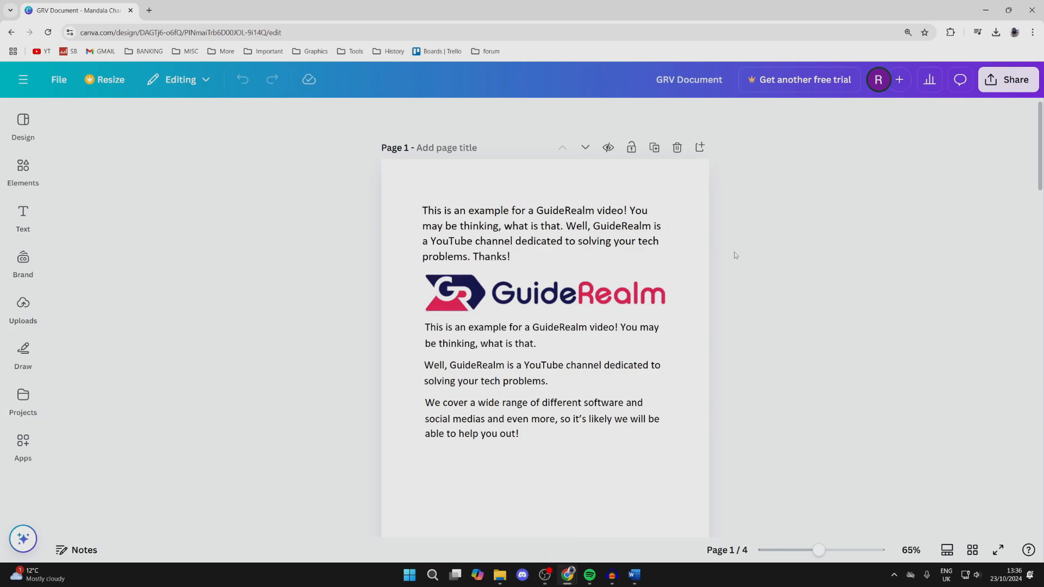
pyautogui.moveTo(986, 158)
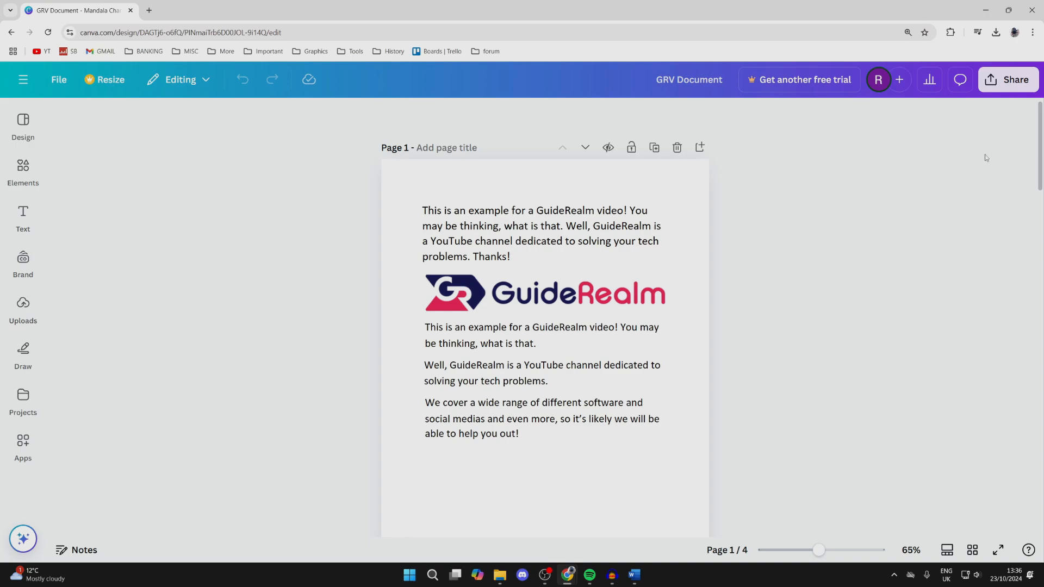
pyautogui.click(1008, 79)
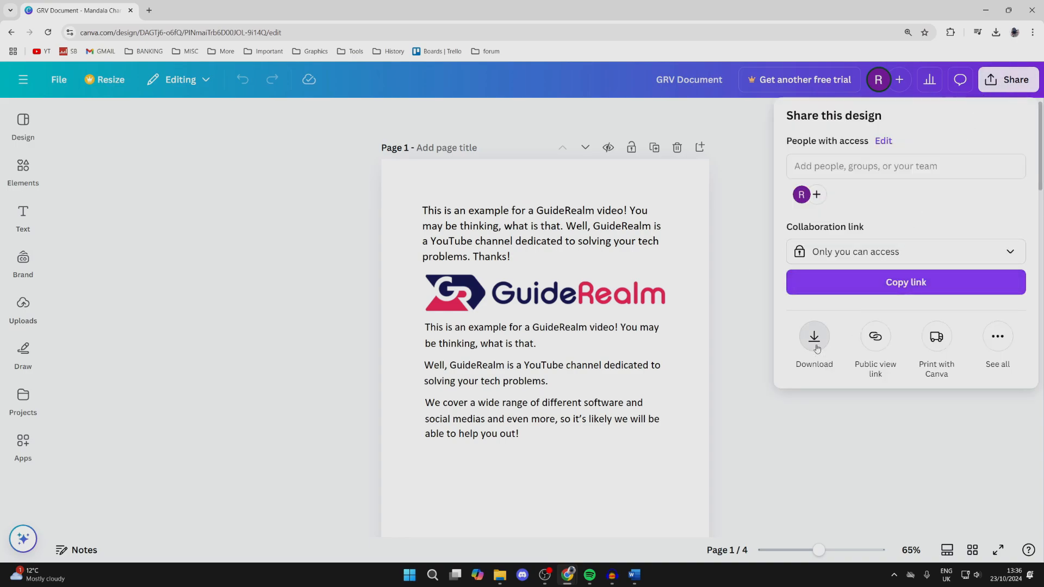
pyautogui.click(813, 343)
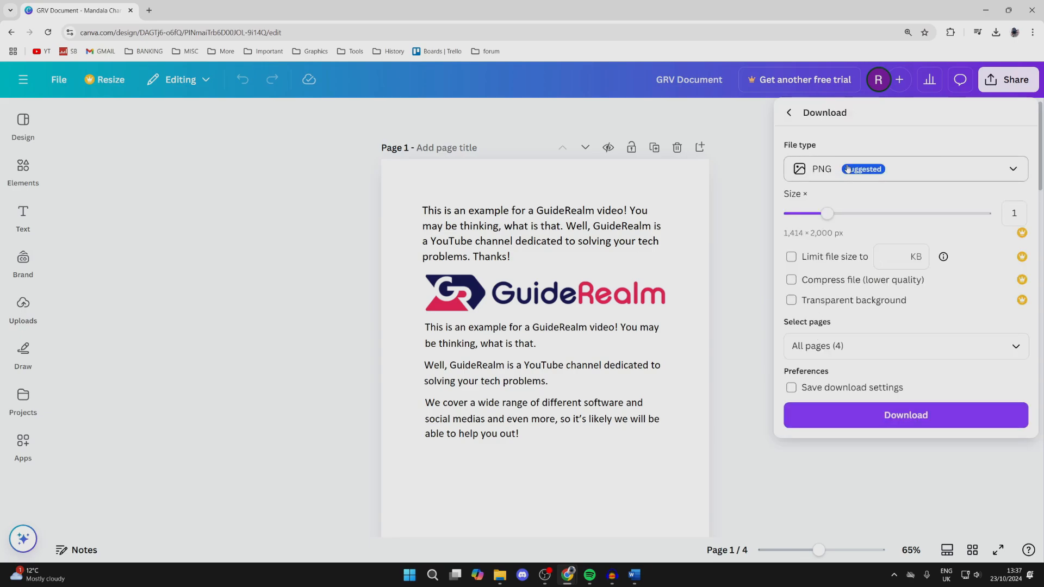
pyautogui.click(905, 169)
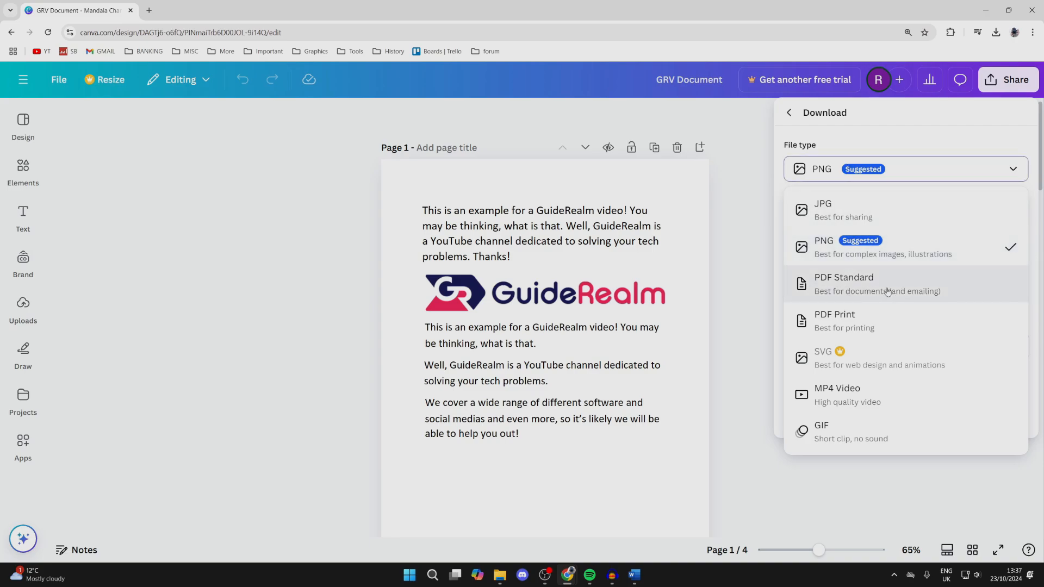
pyautogui.moveTo(860, 290)
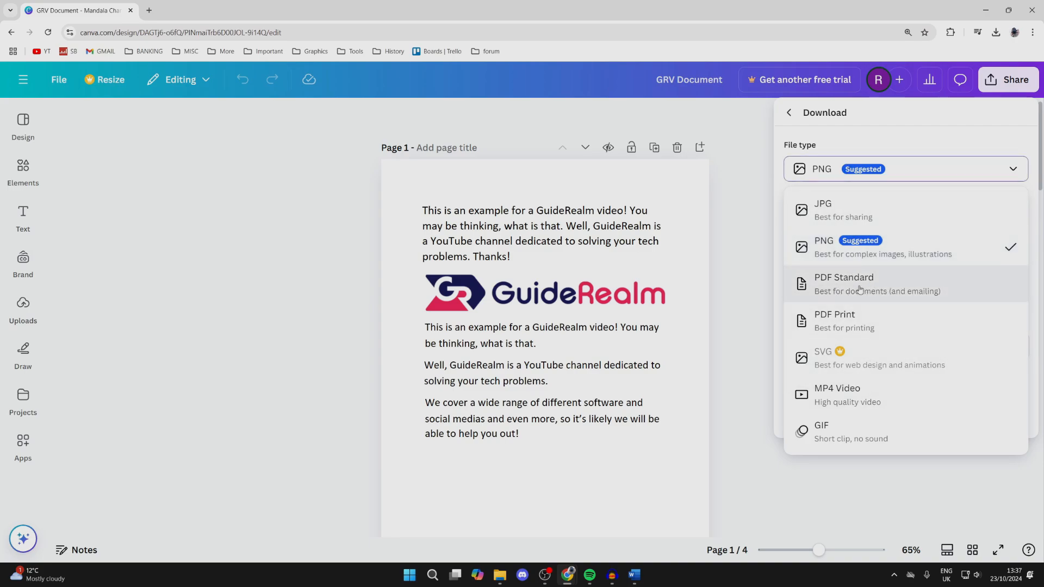
pyautogui.click(844, 283)
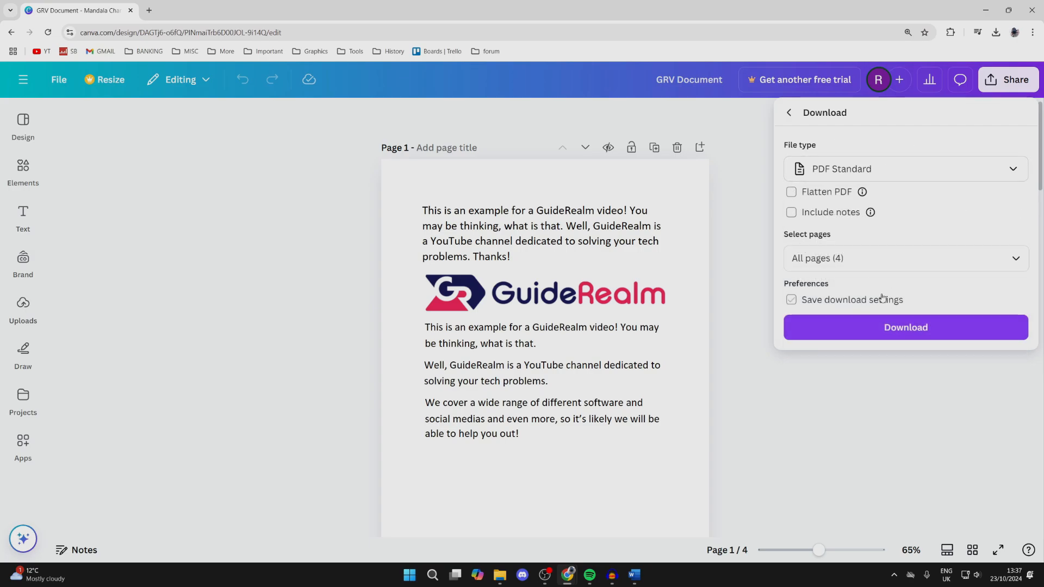
pyautogui.click(905, 327)
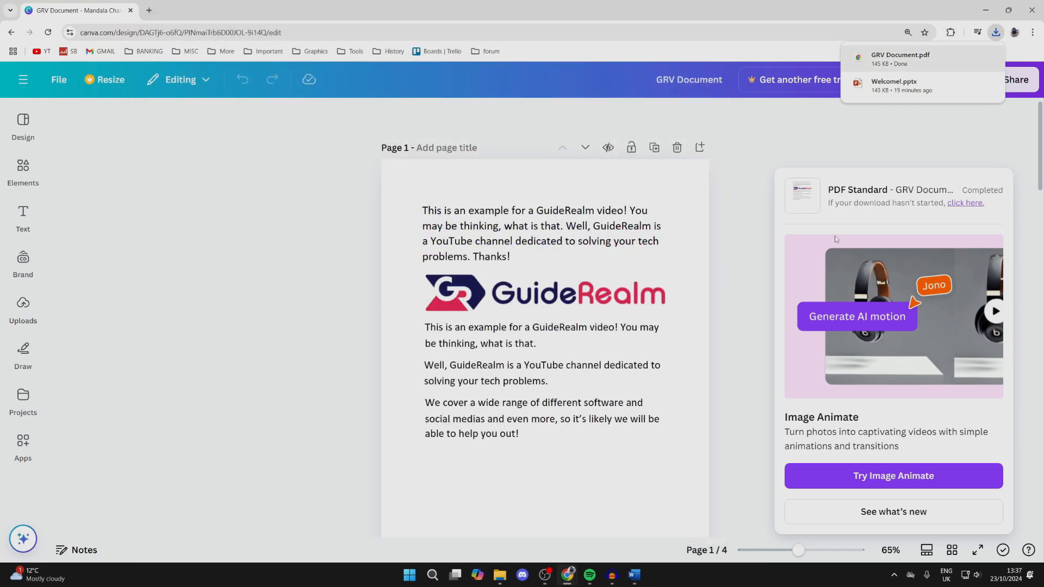
# - Switch to Word and select GRV Document.pdf in Downloads from the Open dialog
pyautogui.click(632, 579)
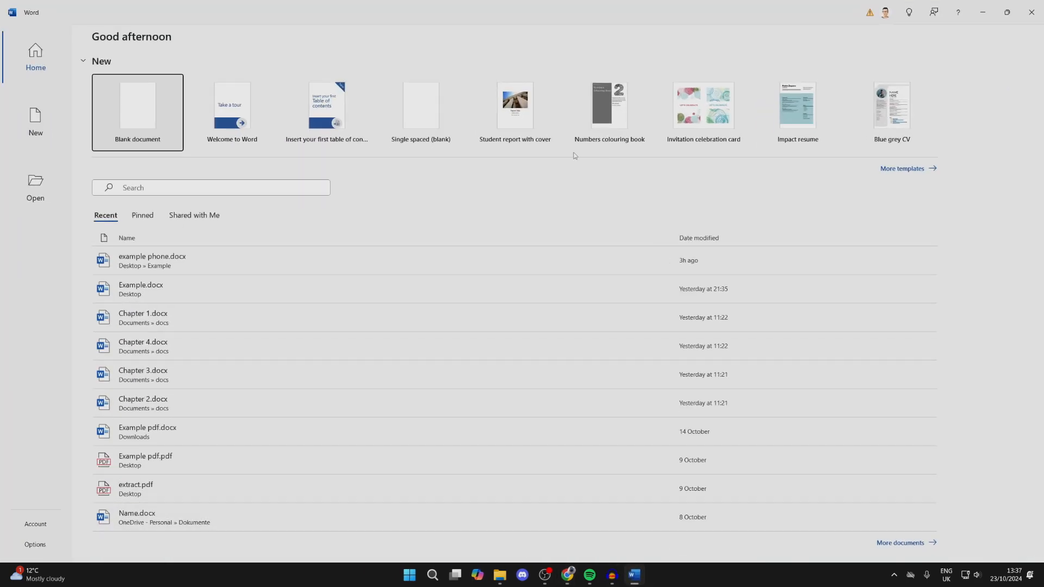
pyautogui.moveTo(155, 218)
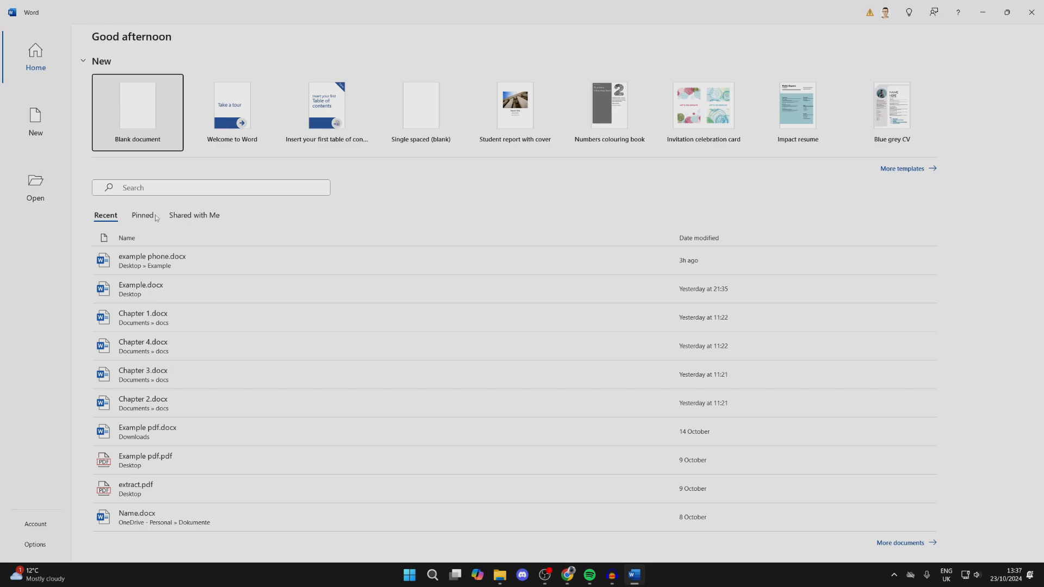
pyautogui.click(35, 189)
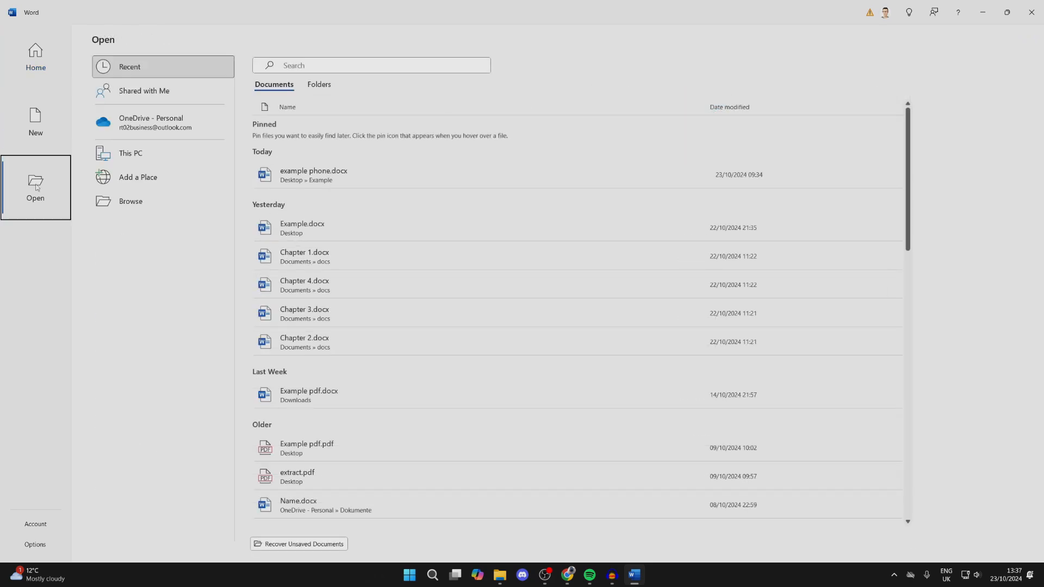
pyautogui.click(129, 201)
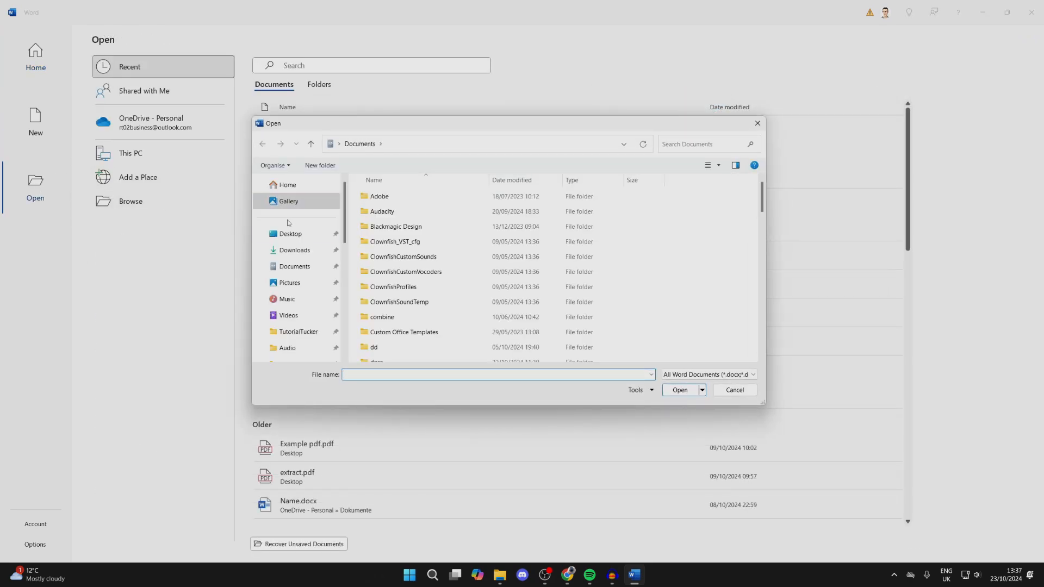
pyautogui.click(295, 250)
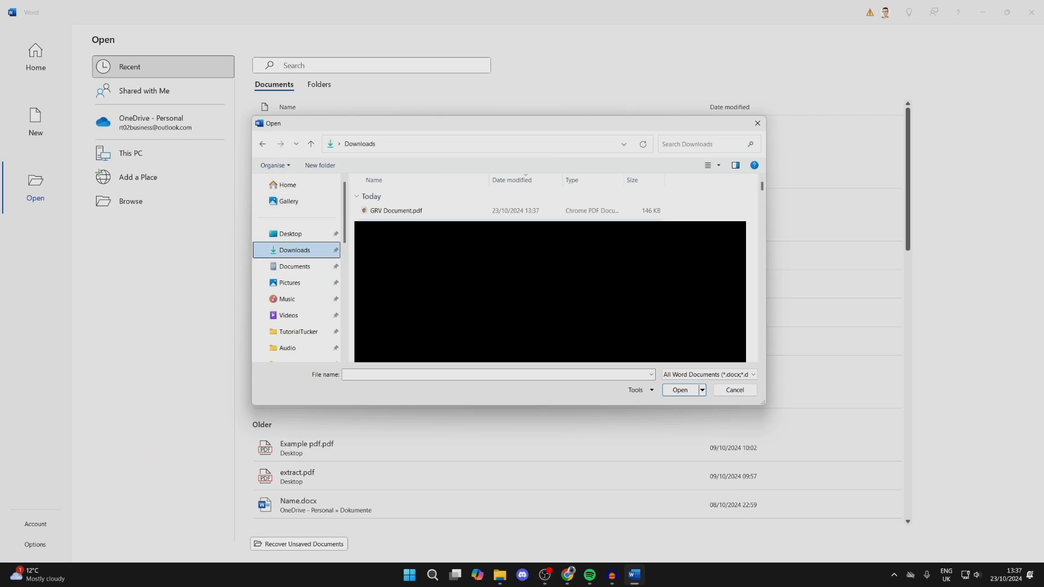
pyautogui.click(396, 210)
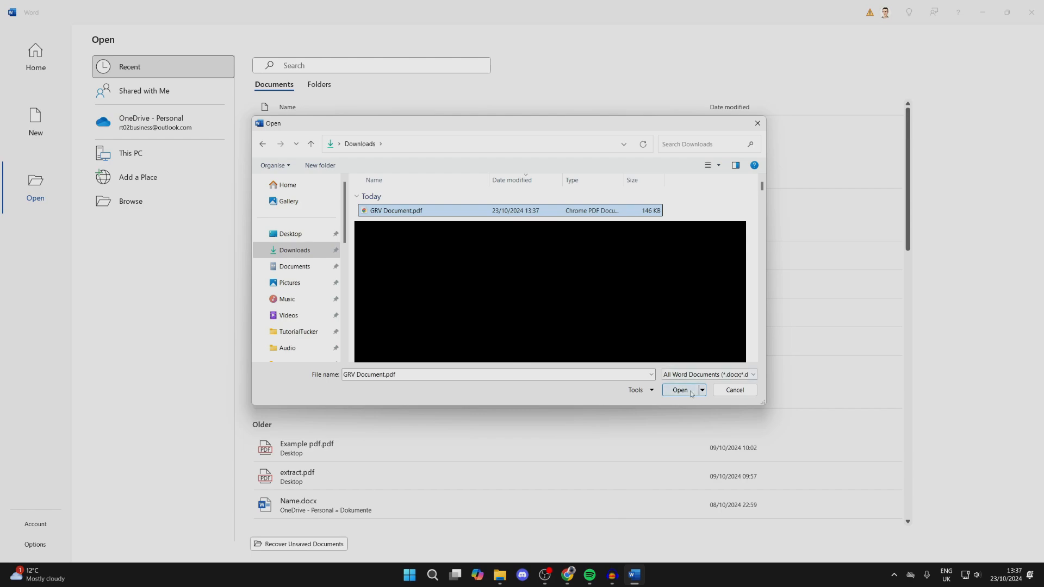
# - Open GRV Document.pdf, accepting conversion into an editable Word document, and review it
pyautogui.click(679, 391)
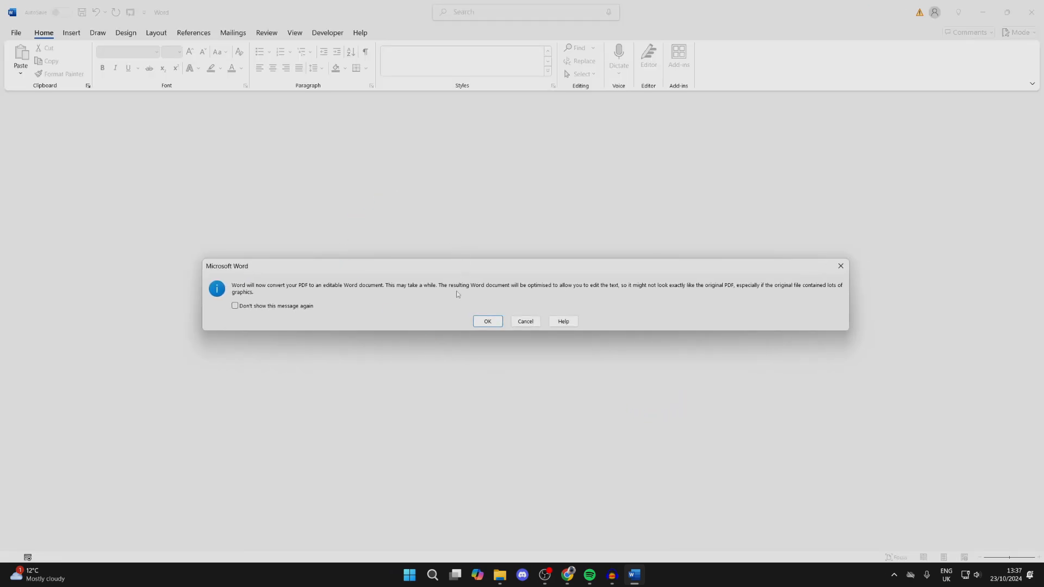
pyautogui.moveTo(330, 294)
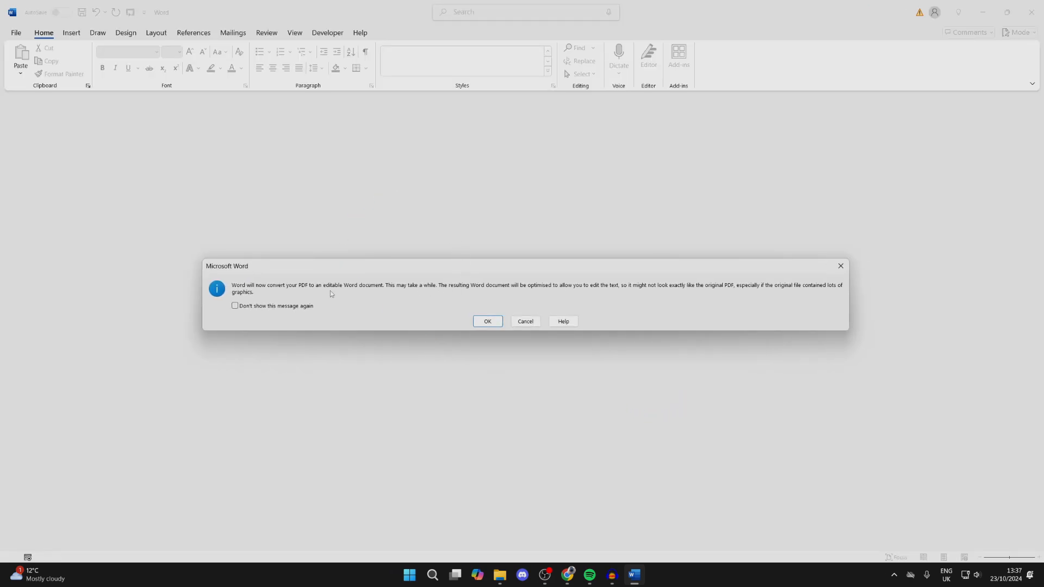
pyautogui.click(488, 321)
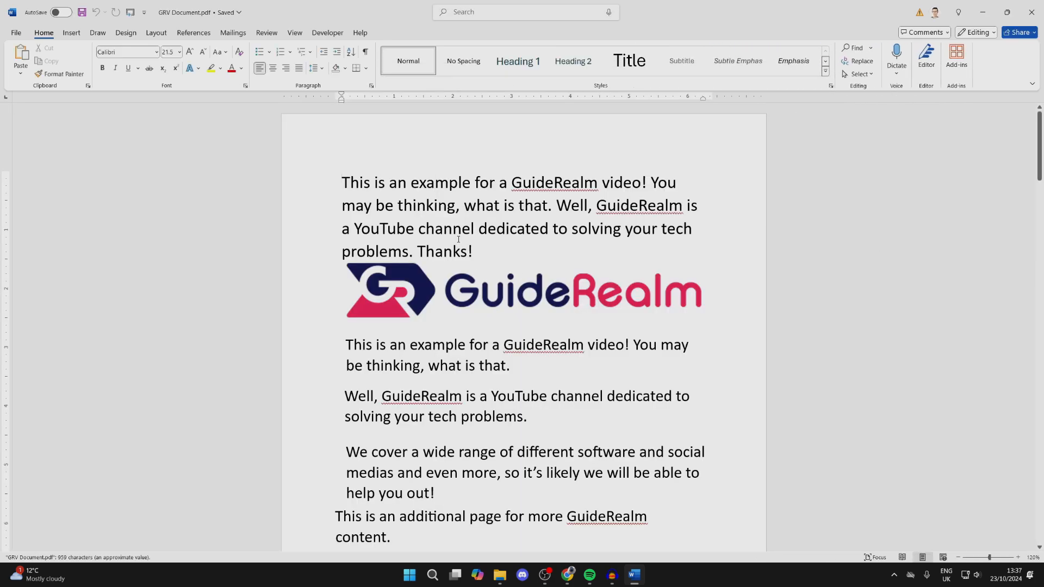
pyautogui.scroll(-3)
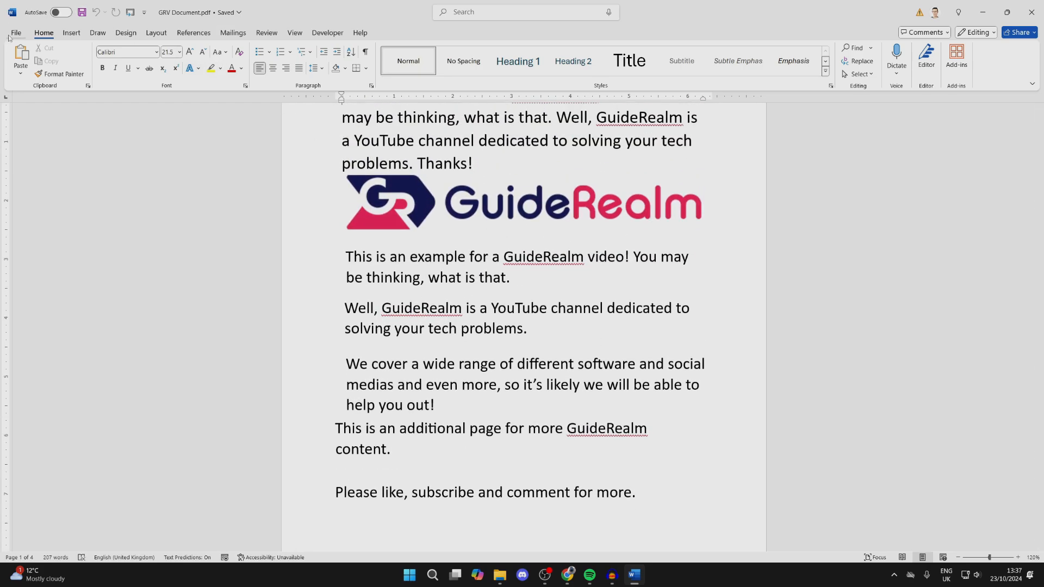
# - Save the converted document as GRV Document.docx (Word Document) in Downloads
pyautogui.click(15, 32)
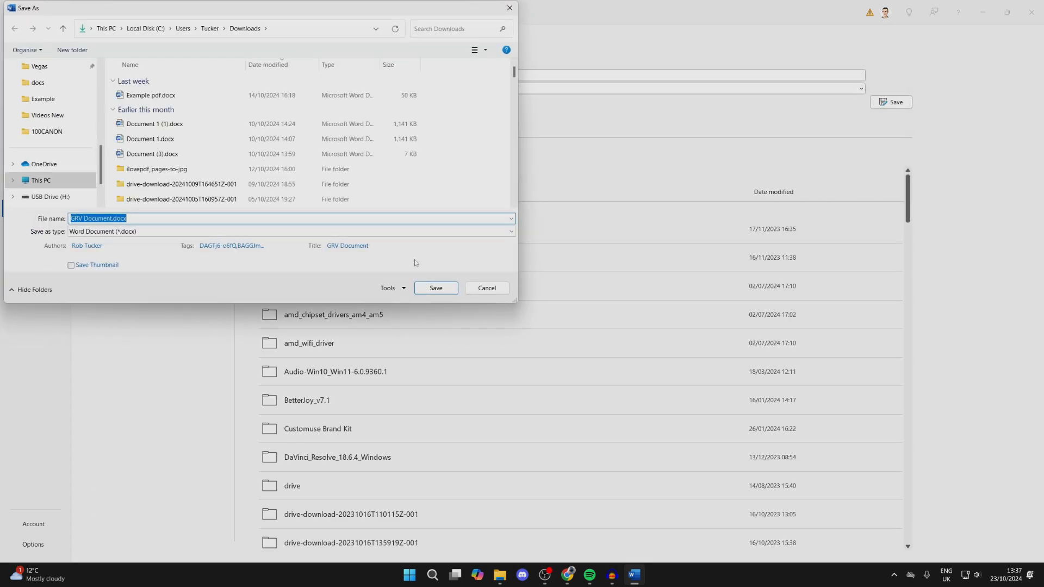
pyautogui.click(435, 287)
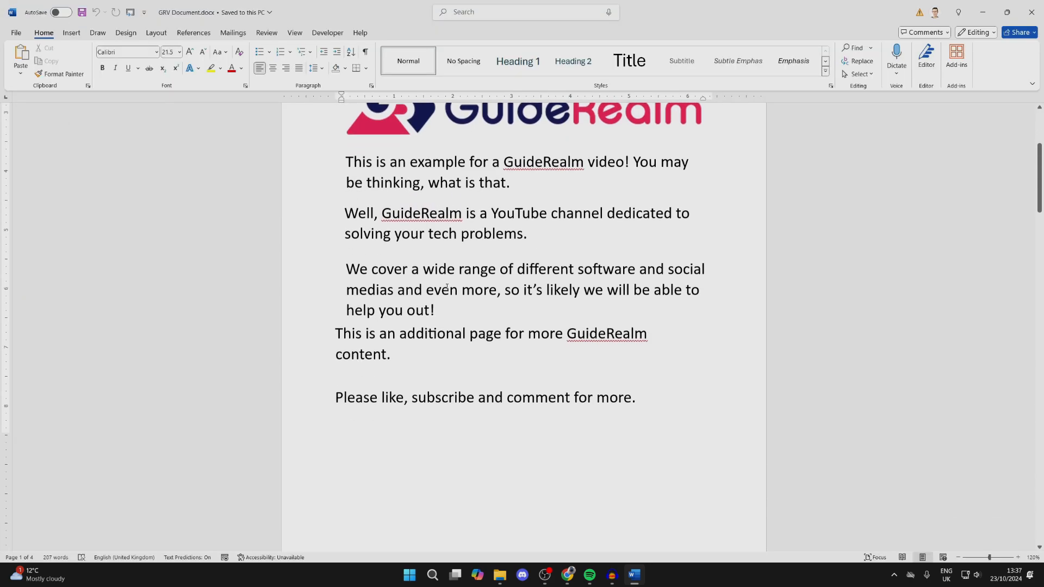
pyautogui.scroll(-3)
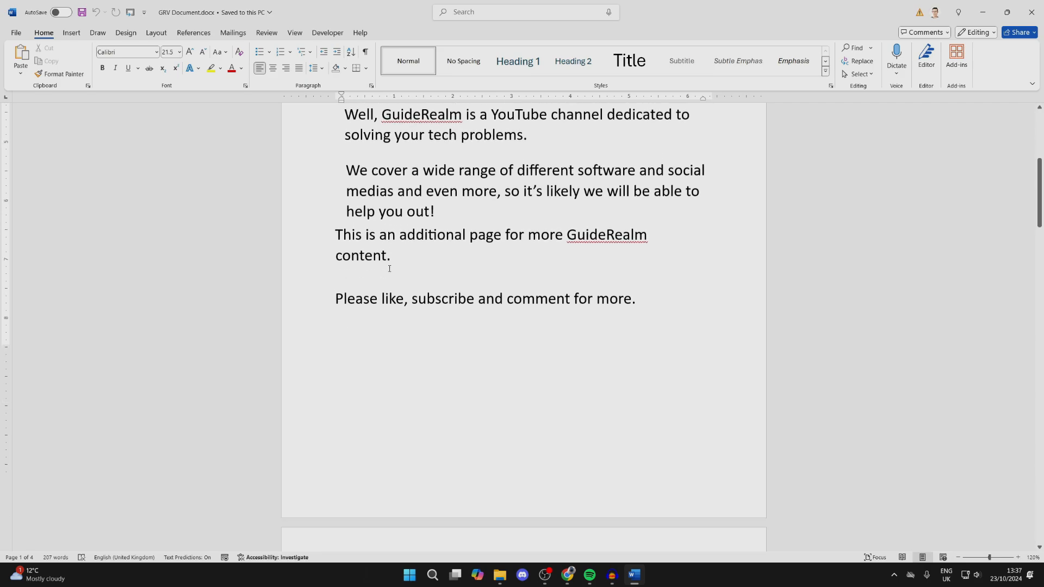
pyautogui.scroll(3)
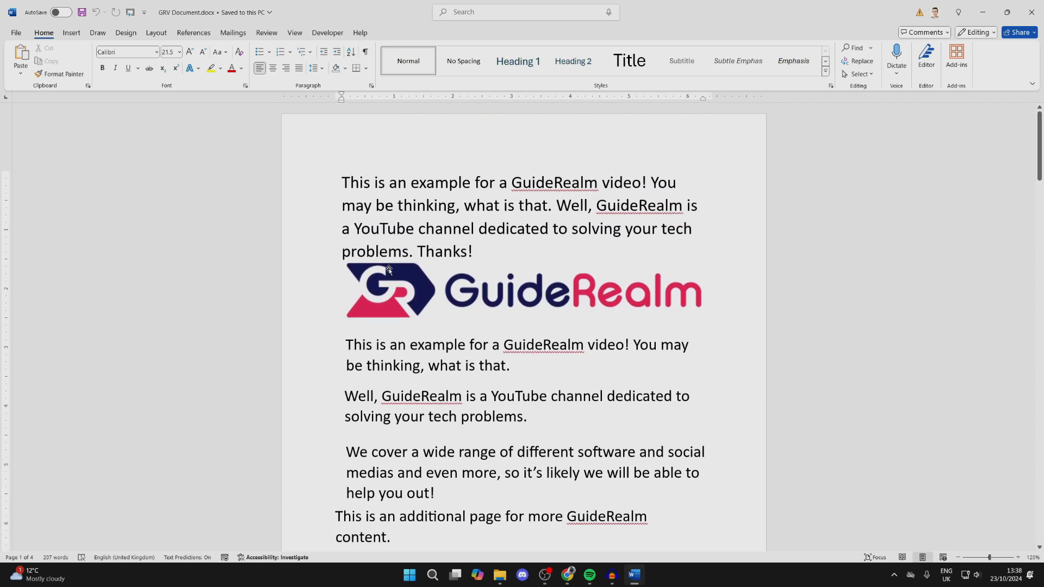